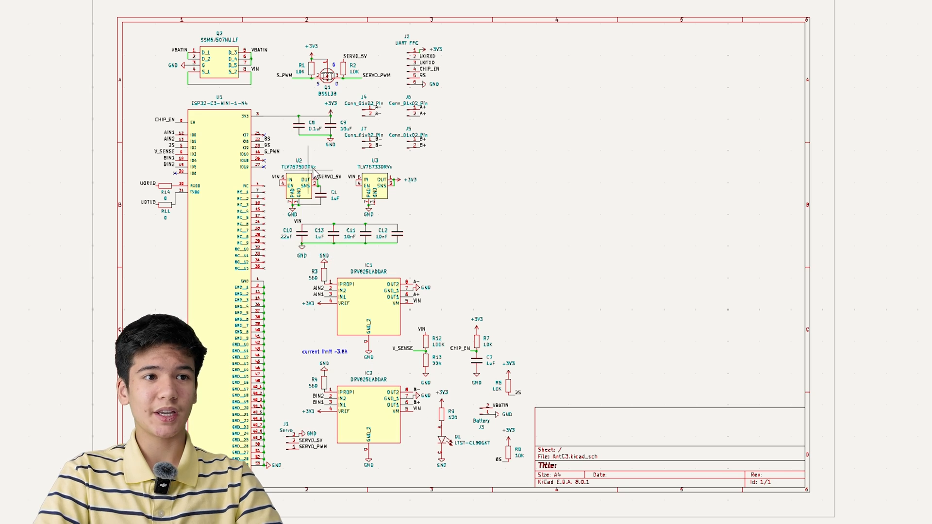
Step: Zoom the schematic onto IC1 DRV8251ADDAR and its 560 Ω resistor R3
scroll(up, 3)
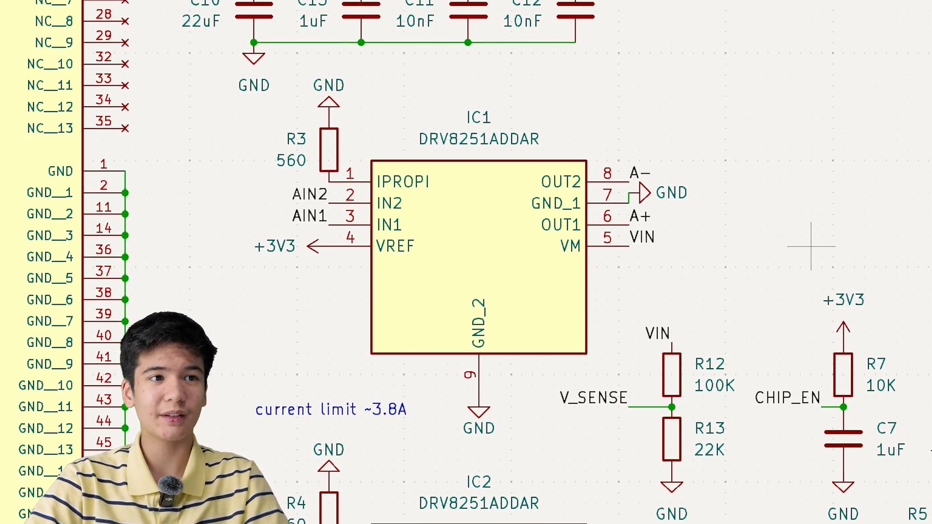
mouse_move(493, 214)
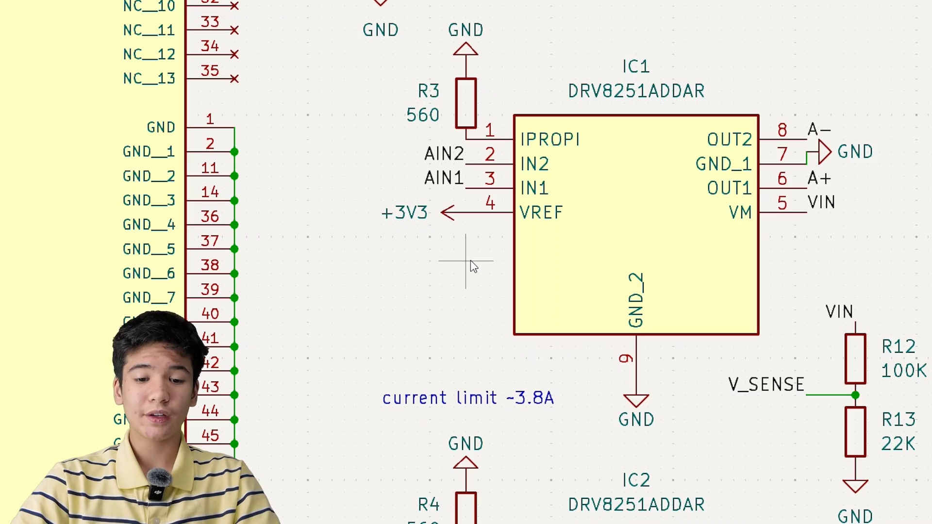
mouse_move(533, 246)
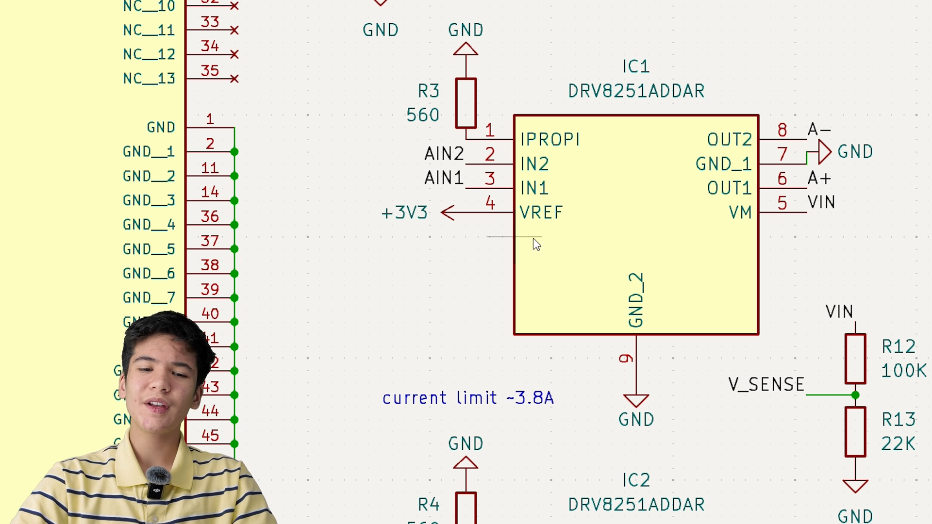
Step: Zoom out so both DRV8251 drivers IC1 and IC2 are on screen together
scroll(down, 3)
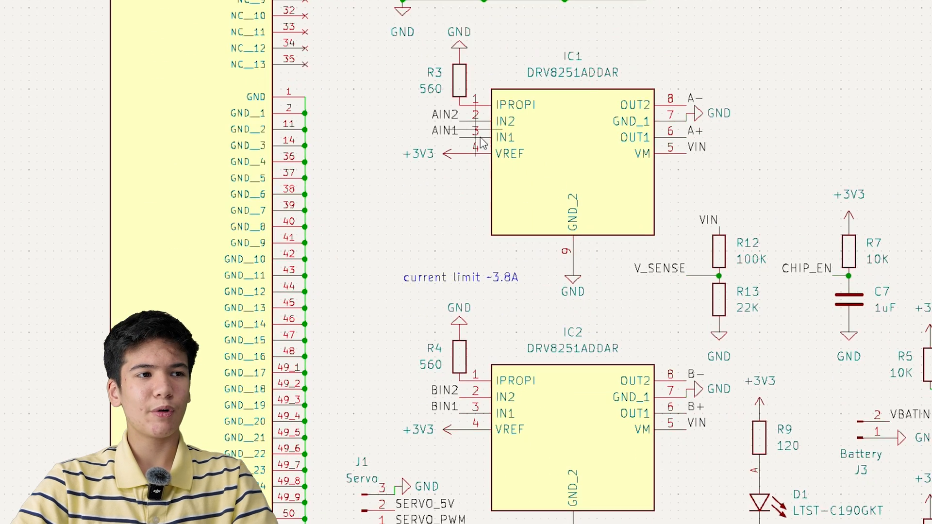
Step: Zoom toward the ESP32-C3-MINI-1 module to reach its datasheet link
scroll(up, 3)
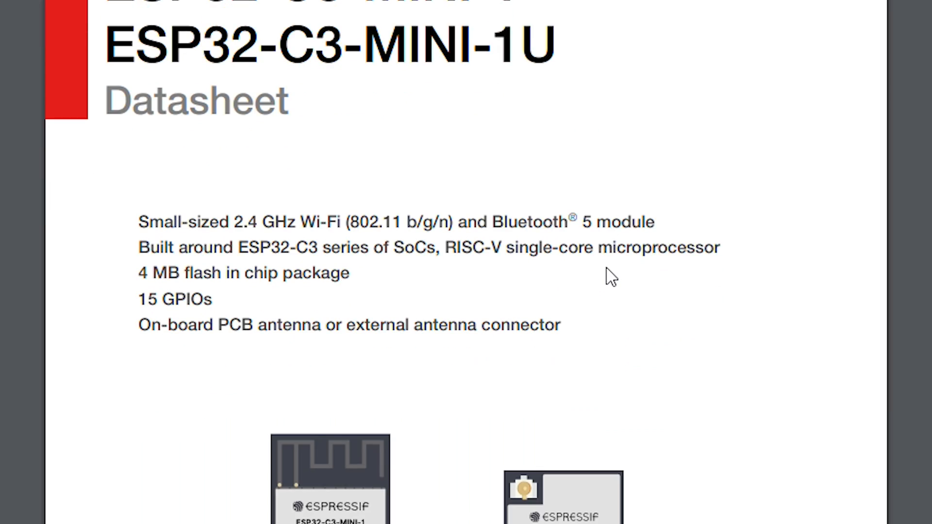
scroll(down, 3)
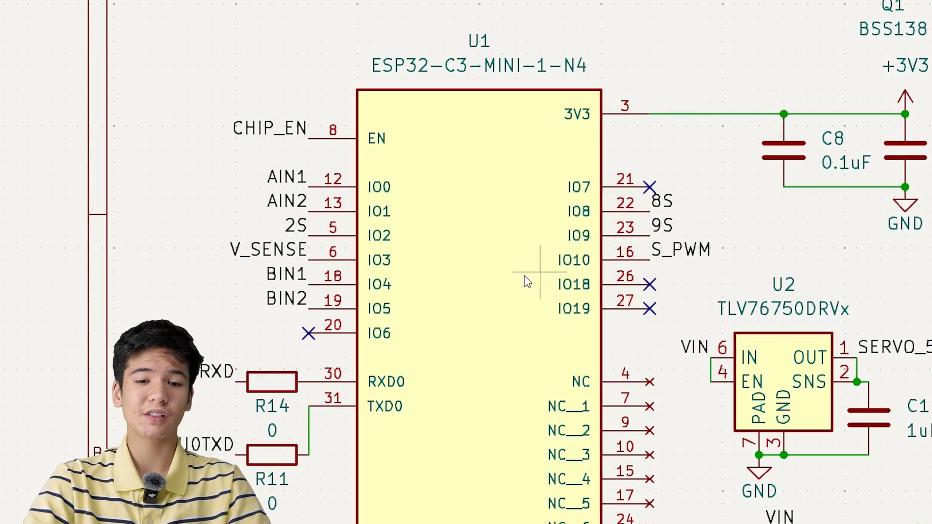
mouse_move(479, 285)
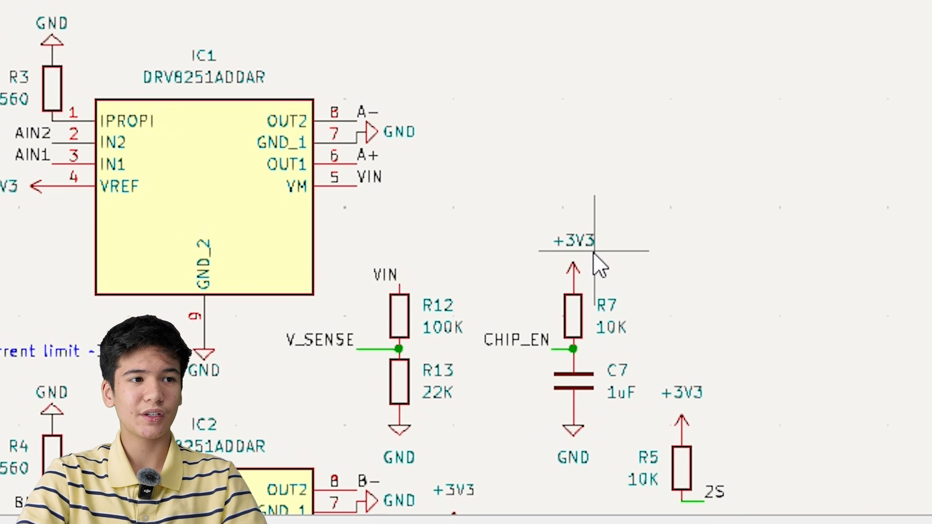
mouse_move(576, 336)
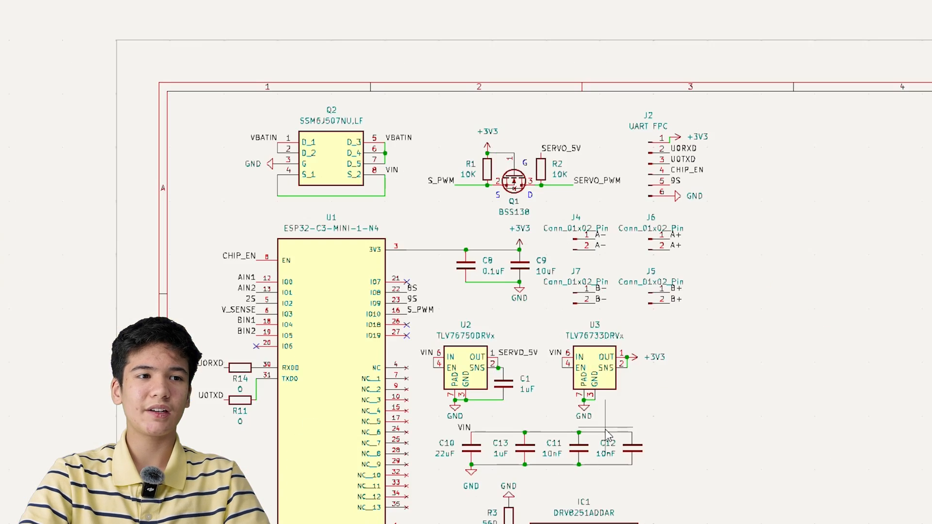
scroll(down, 3)
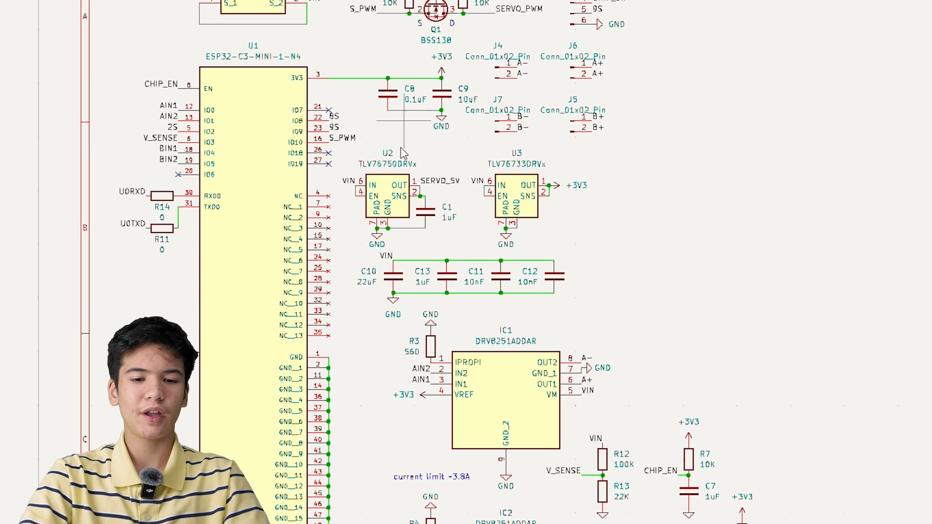
scroll(up, 3)
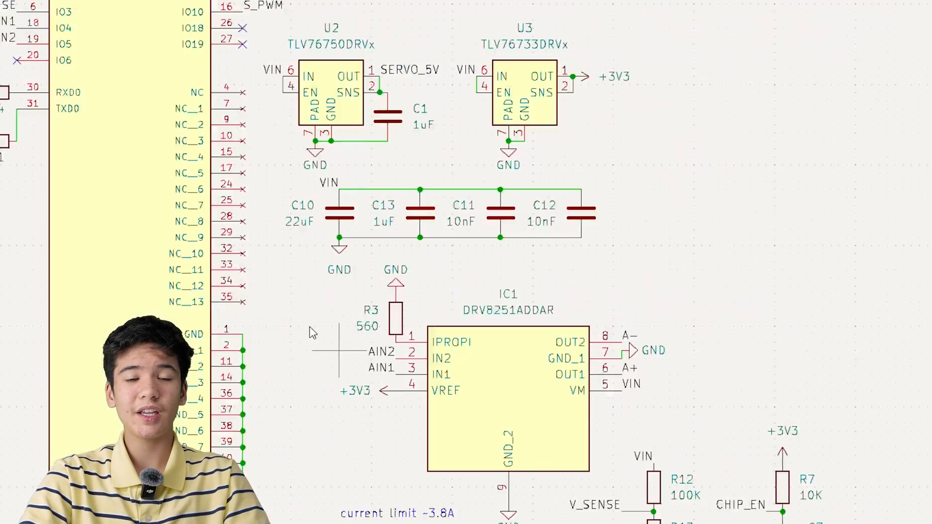
scroll(down, 3)
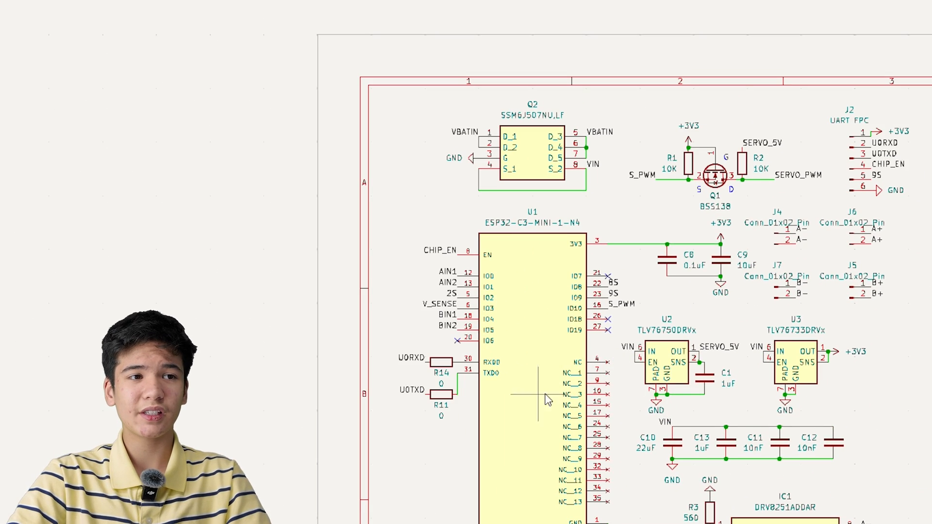
scroll(up, 3)
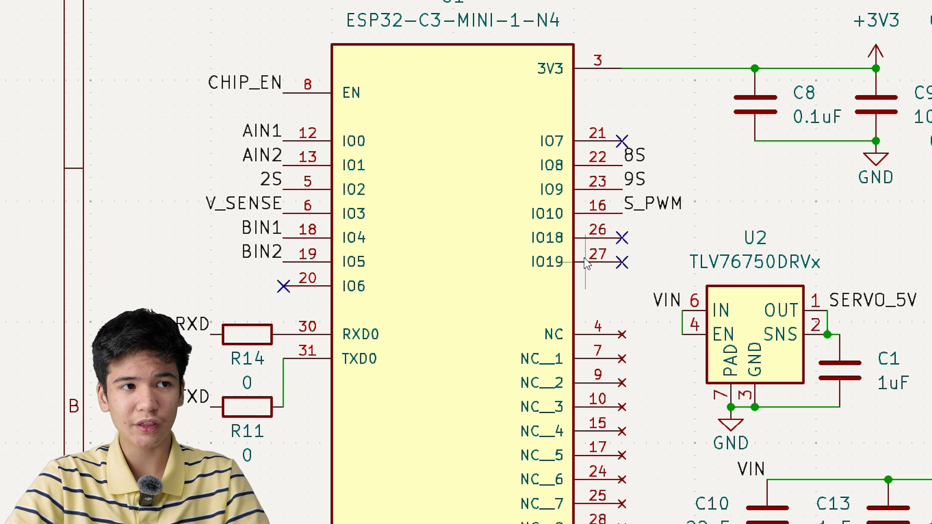
mouse_move(480, 288)
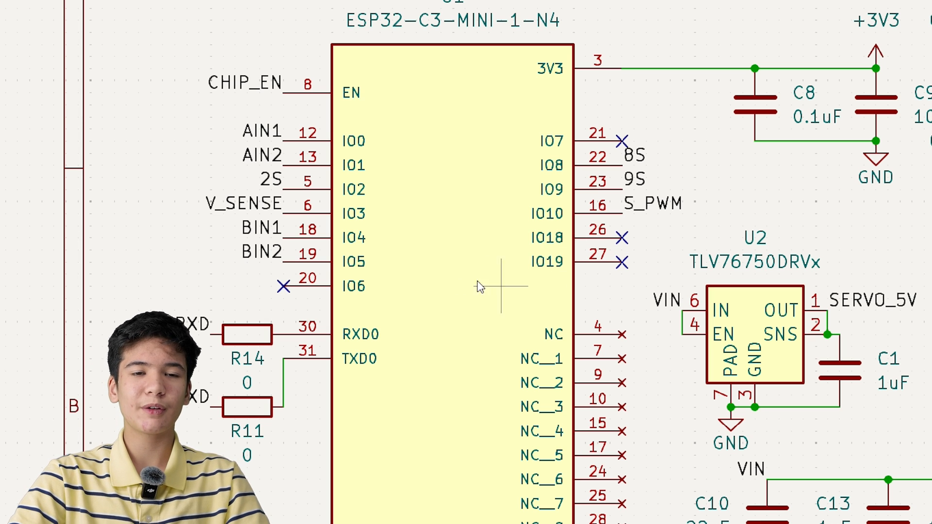
scroll(down, 3)
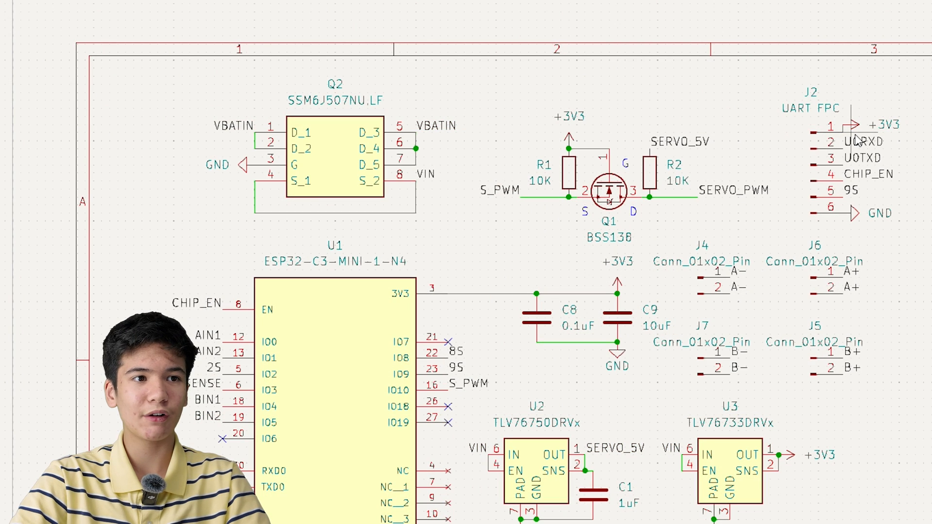
mouse_move(857, 160)
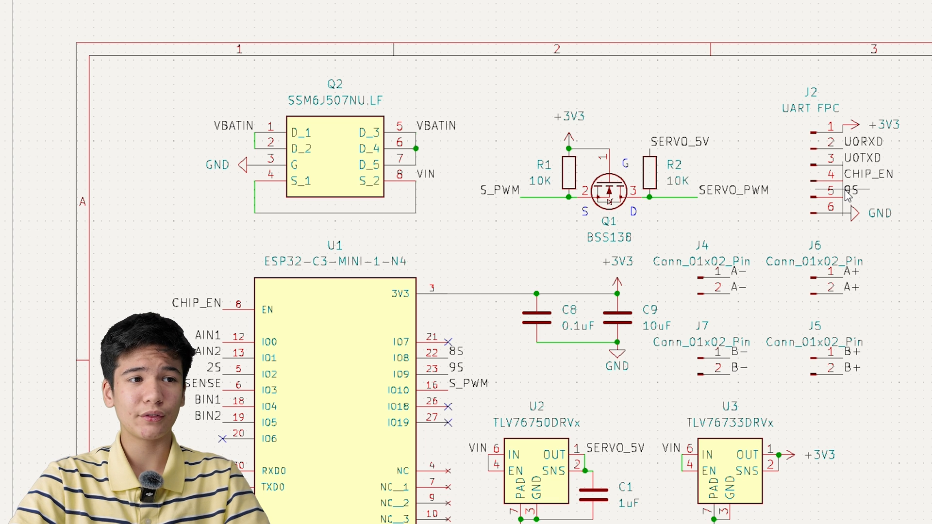
mouse_move(728, 321)
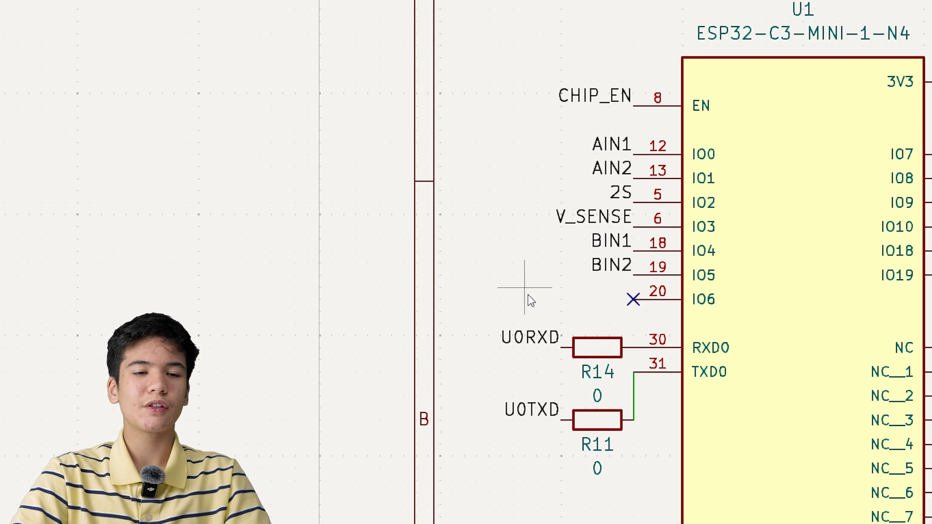
mouse_move(577, 372)
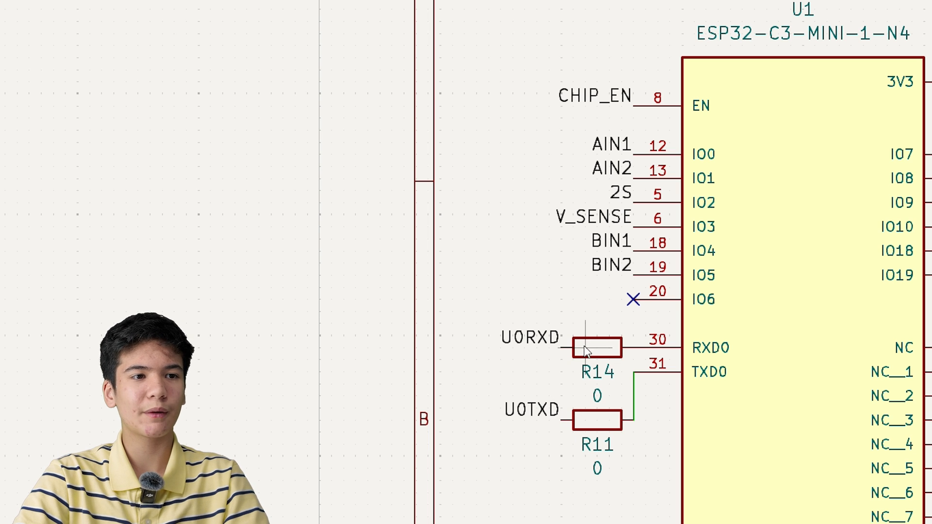
scroll(down, 3)
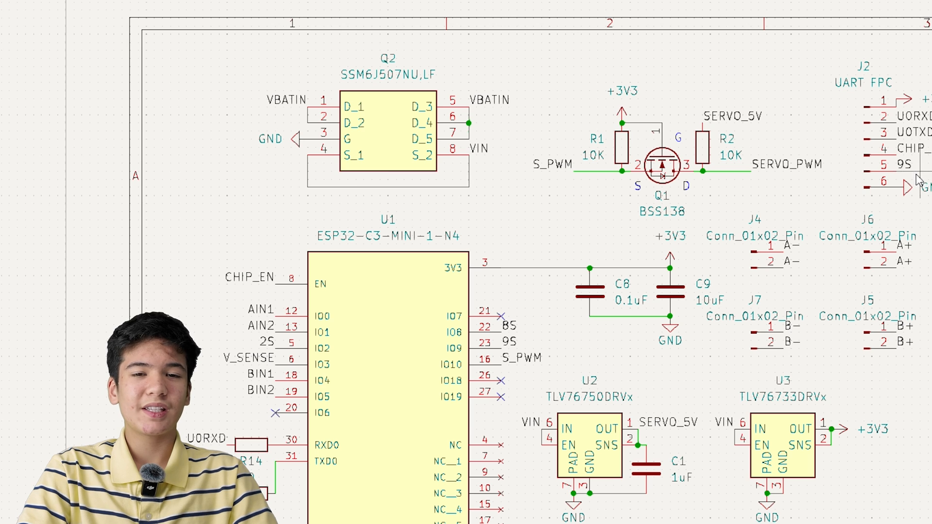
scroll(up, 3)
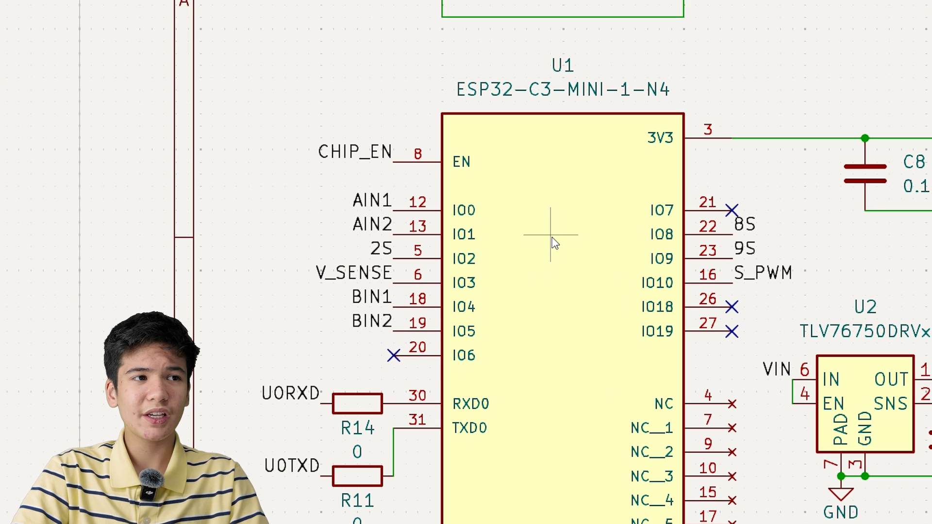
mouse_move(784, 259)
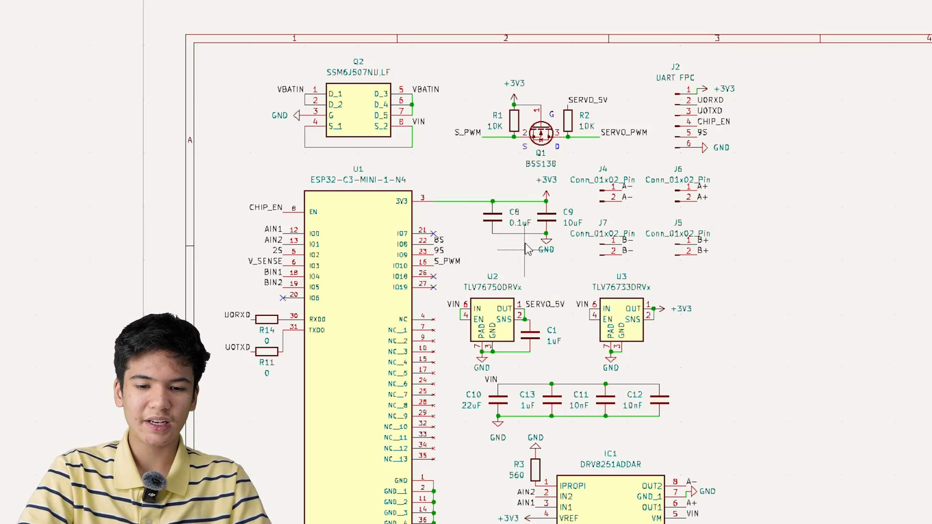
scroll(down, 3)
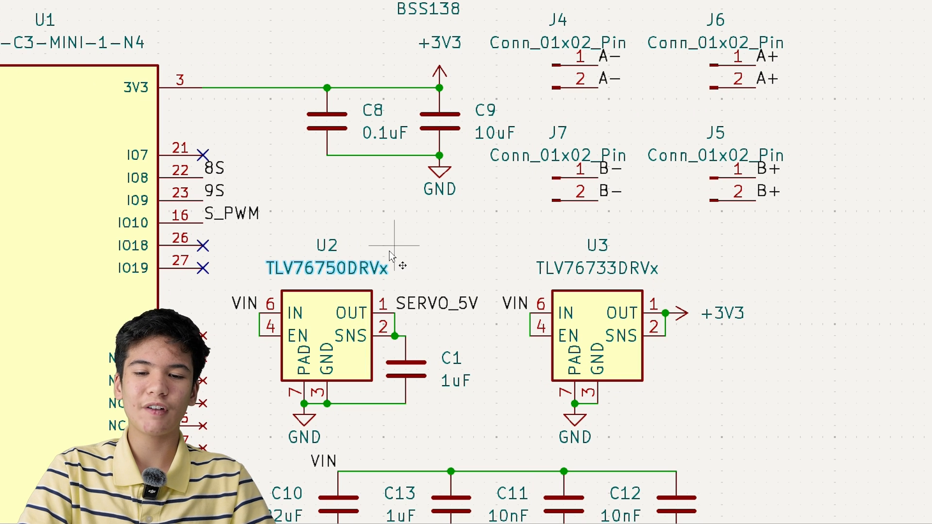
mouse_move(347, 279)
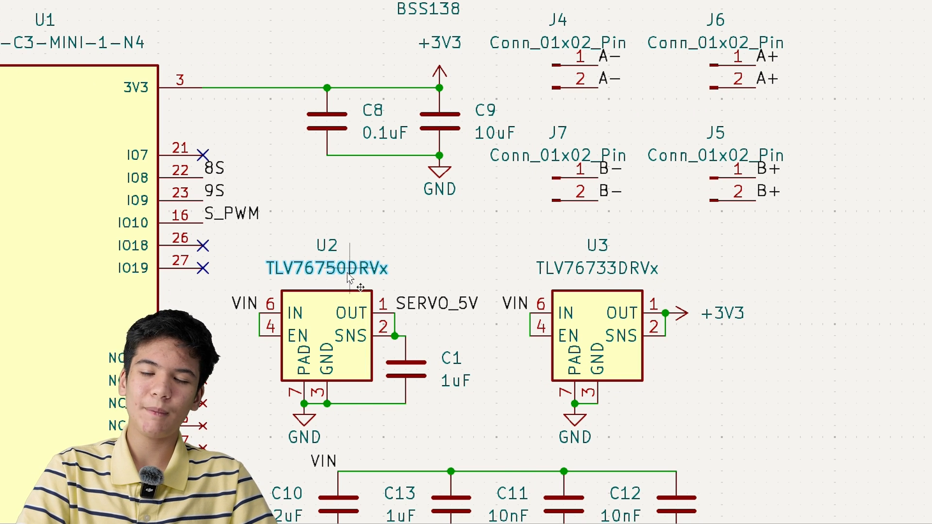
scroll(down, 3)
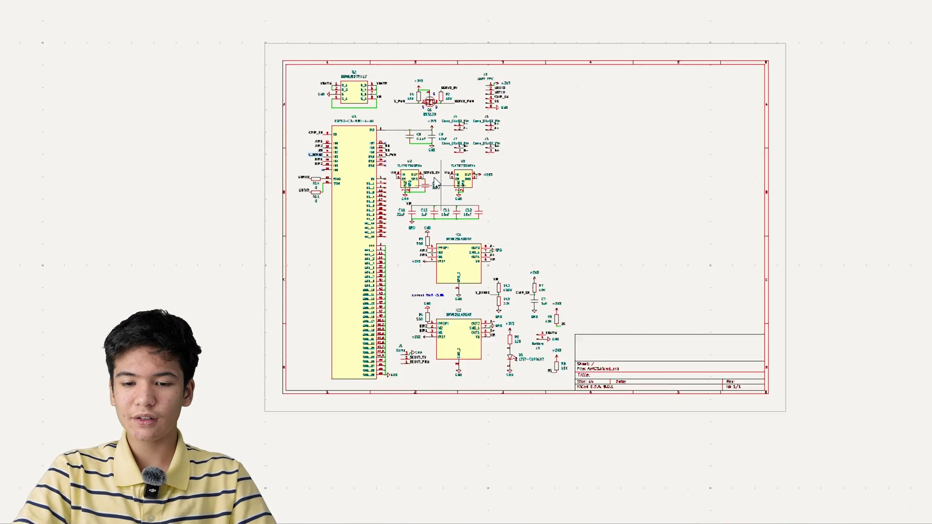
scroll(up, 3)
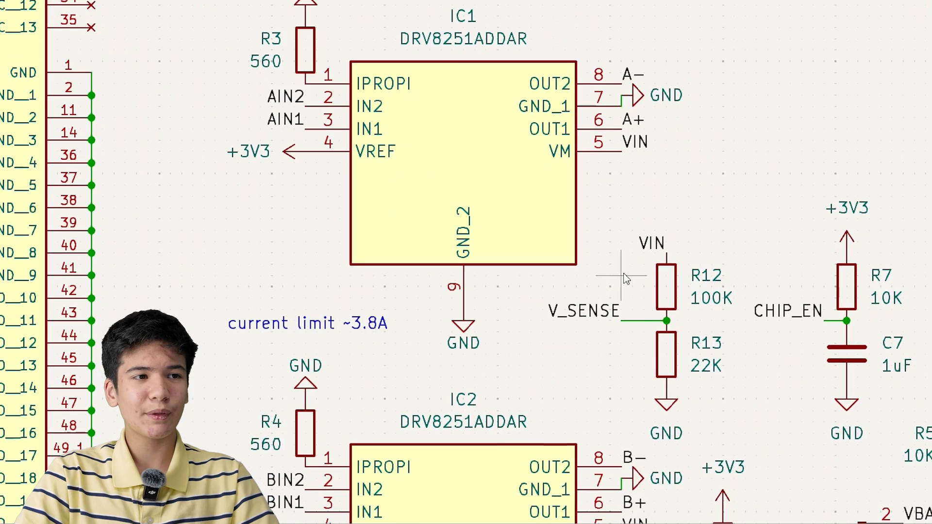
Step: Scroll the schematic away before moving to a new browser tab
scroll(down, 3)
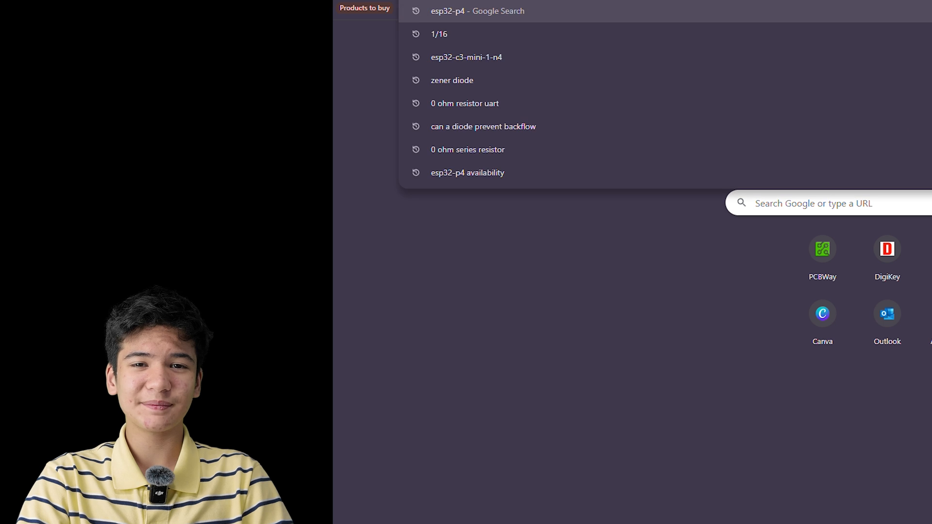
Step: Reach the DigiKey trace width calculator and enter 9 A current and trace length 1
text(digikey)
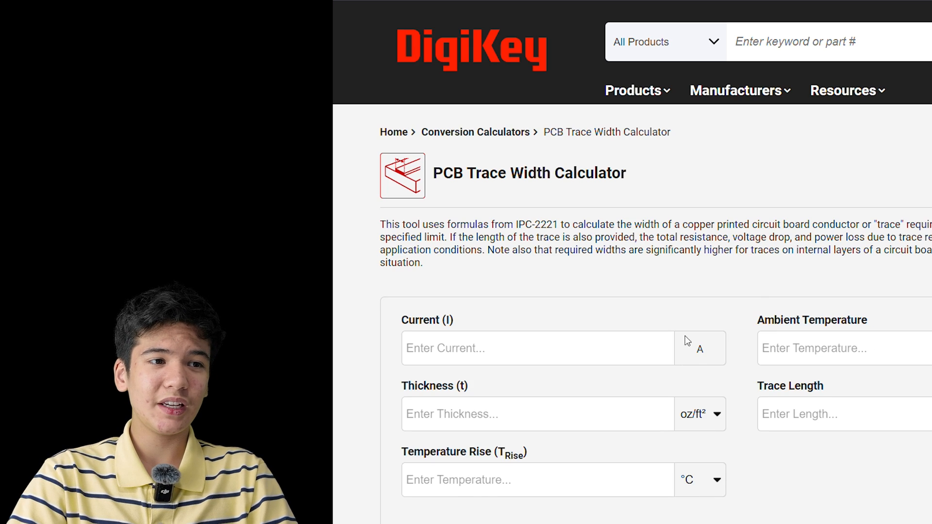
mouse_move(660, 401)
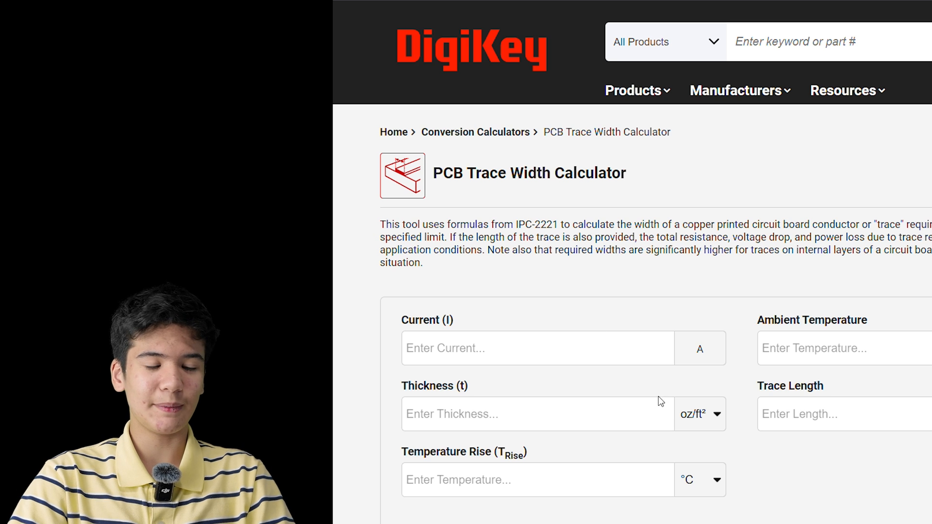
click(832, 349)
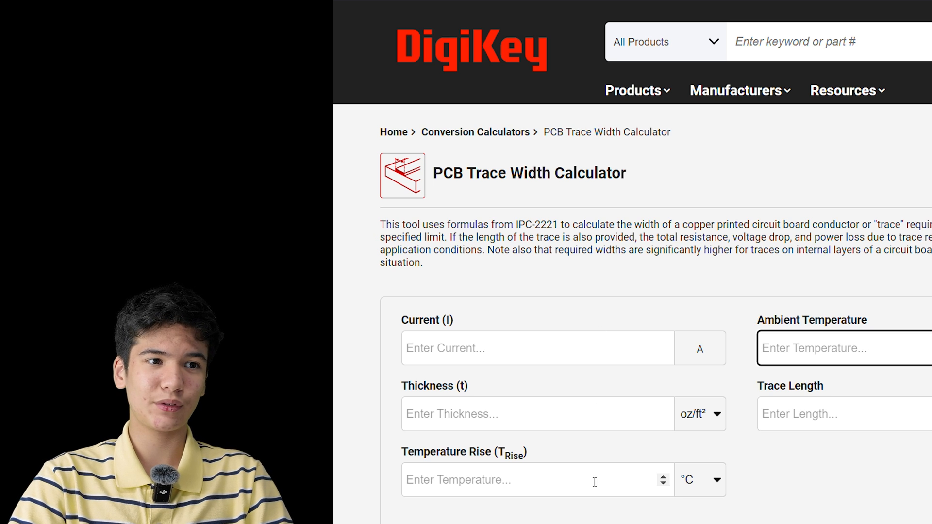
scroll(down, 3)
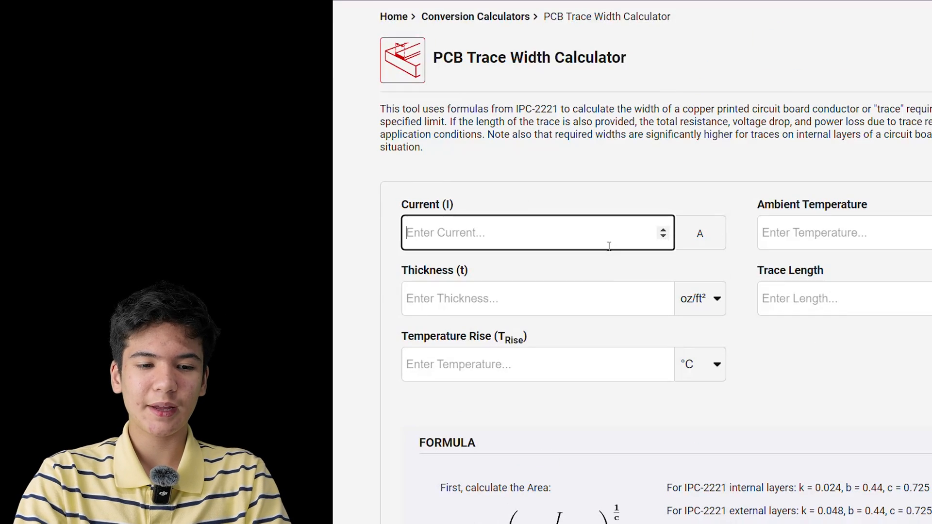
text(9)
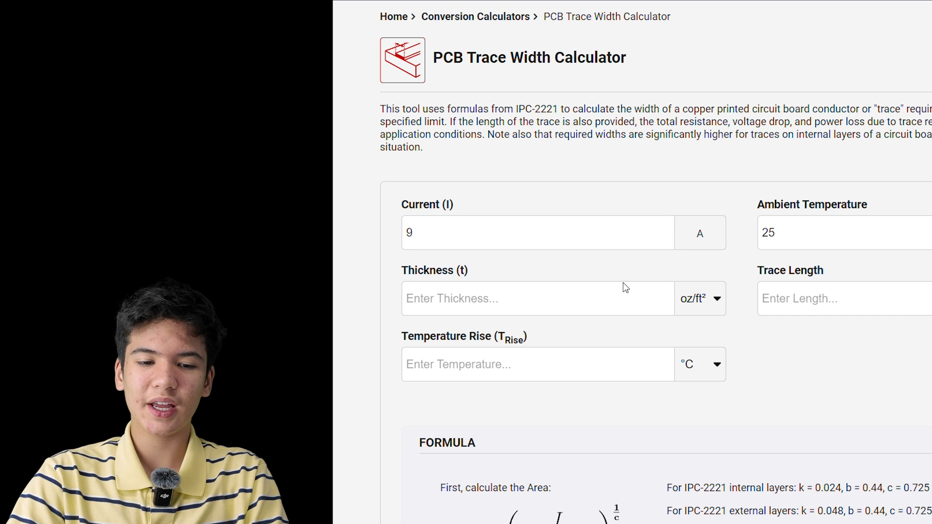
text(1)
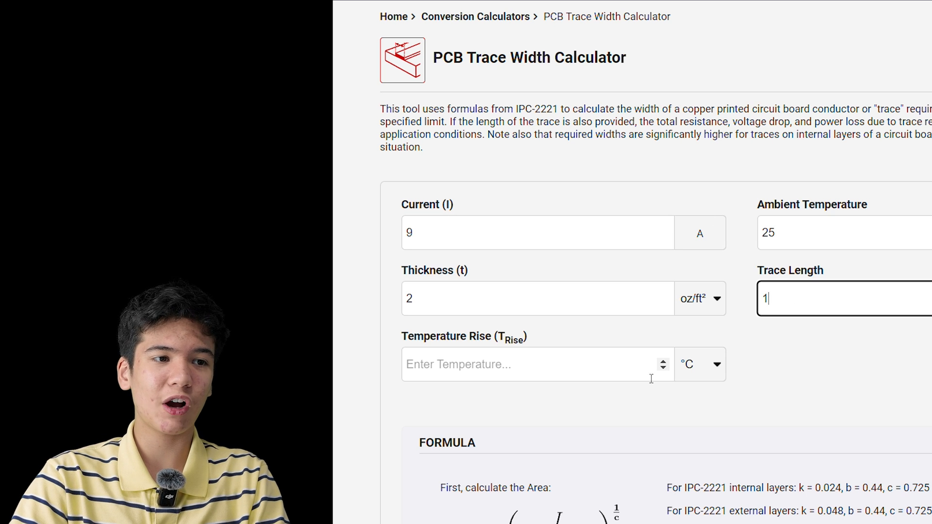
Step: Set the temperature rise field to 25 °C and select it for editing
click(535, 364)
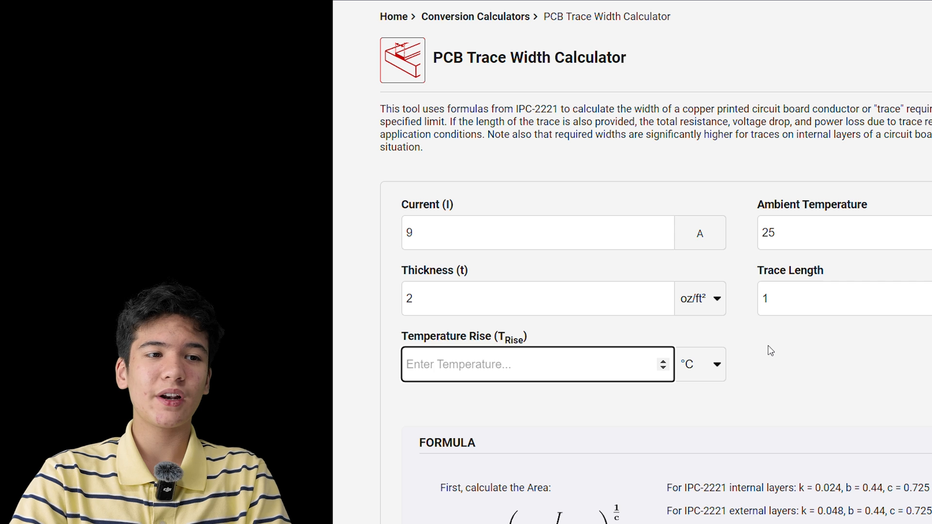
text(25)
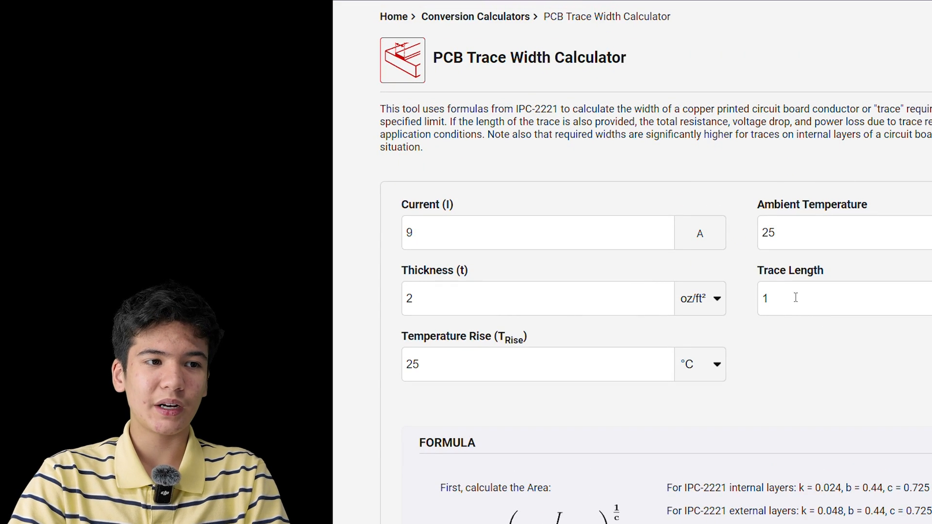
click(535, 364)
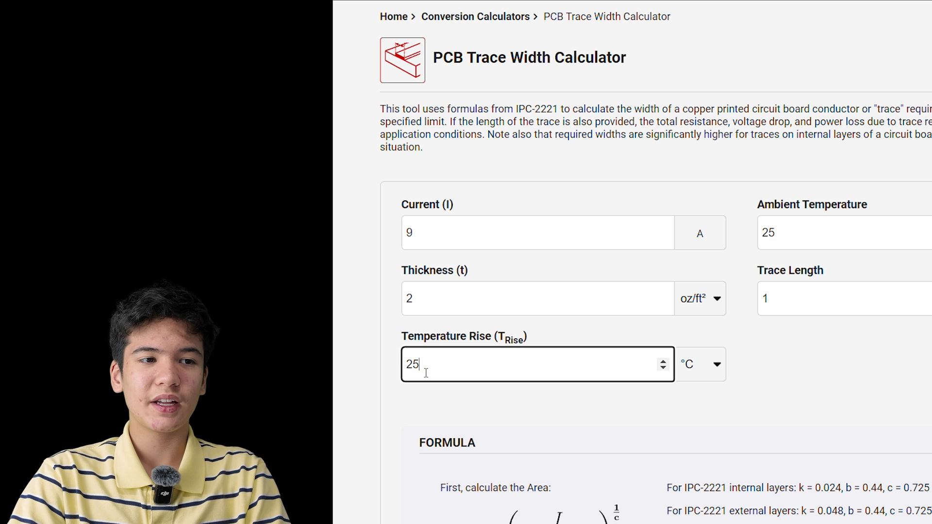
double_click(414, 364)
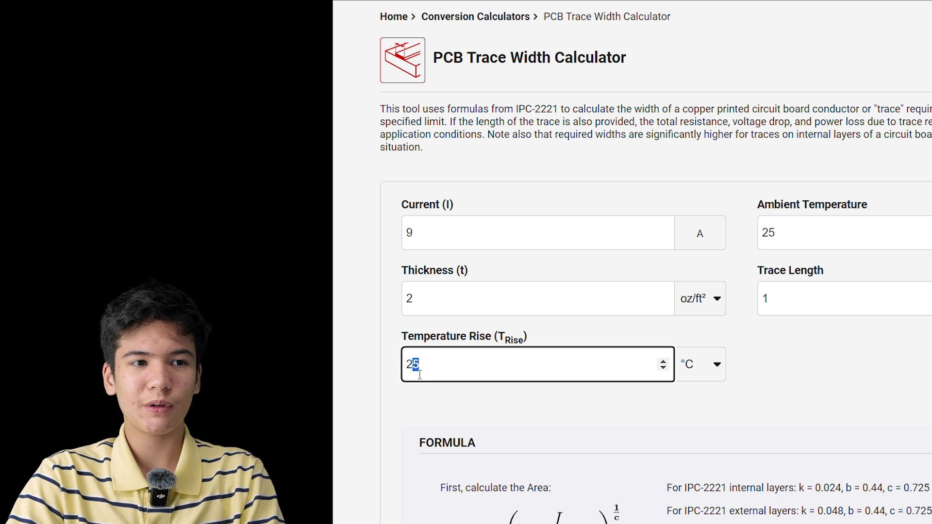
Step: Read the required trace widths in millimetres, 4.64 mm internal and 1.78 mm external
scroll(down, 3)
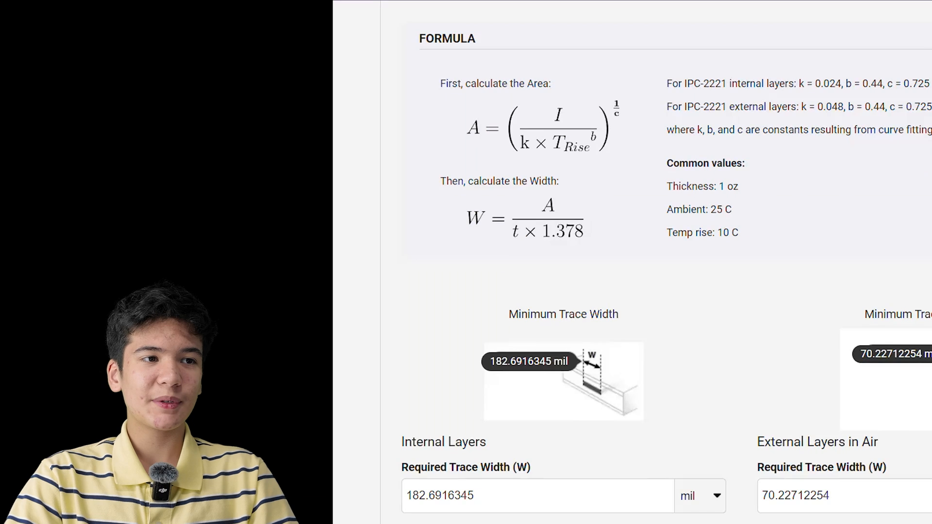
scroll(down, 3)
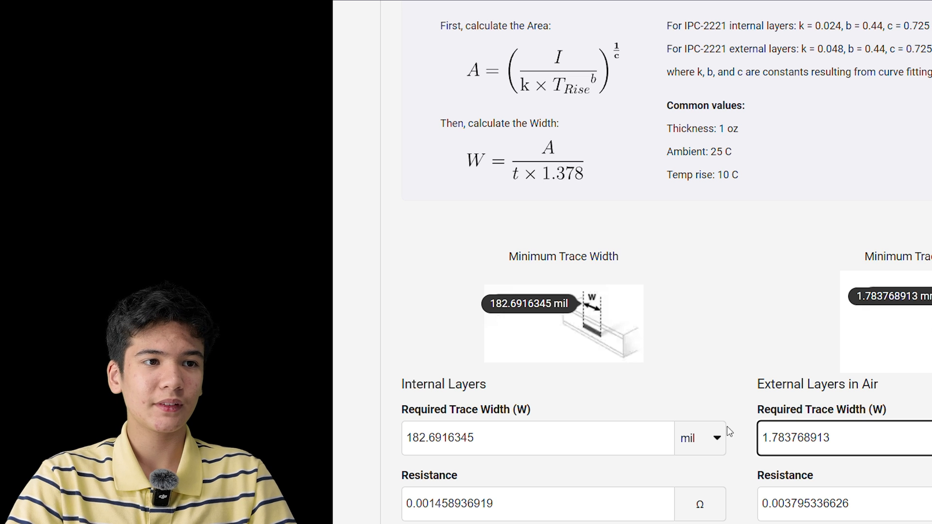
click(701, 438)
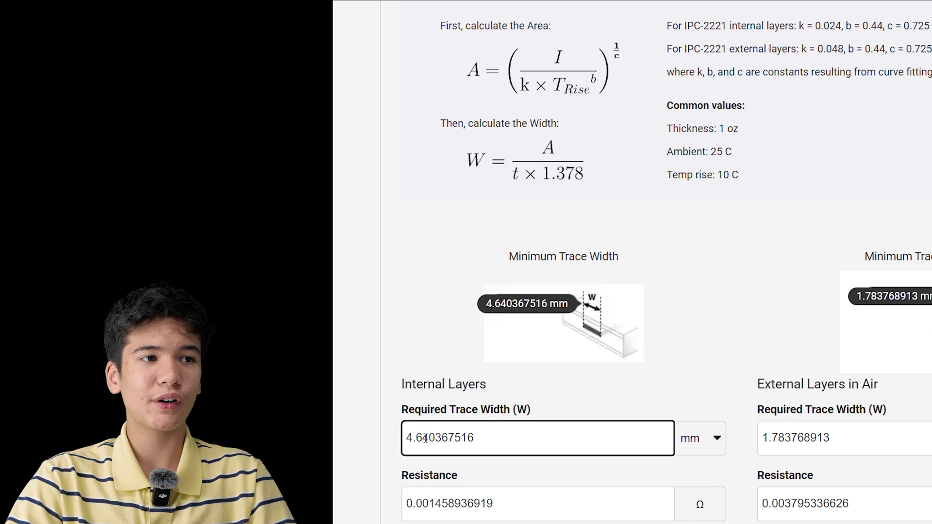
triple_click(440, 438)
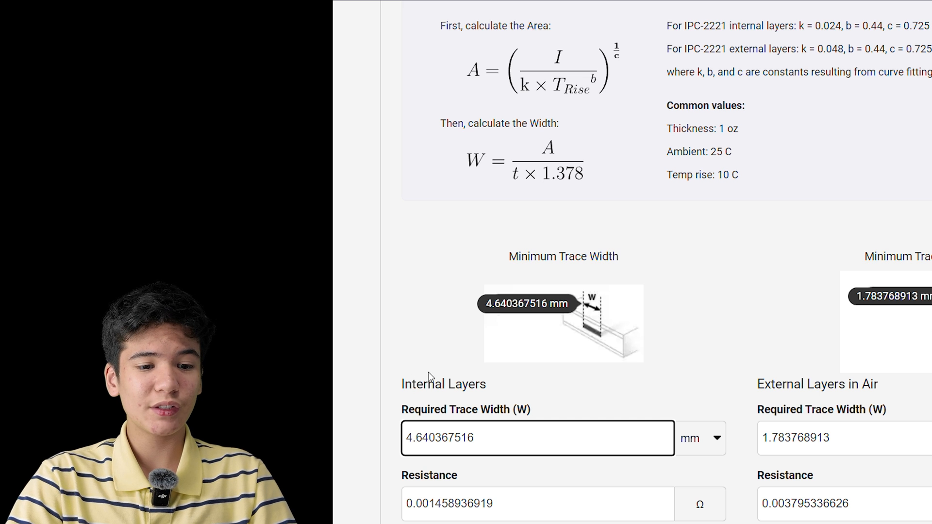
double_click(452, 438)
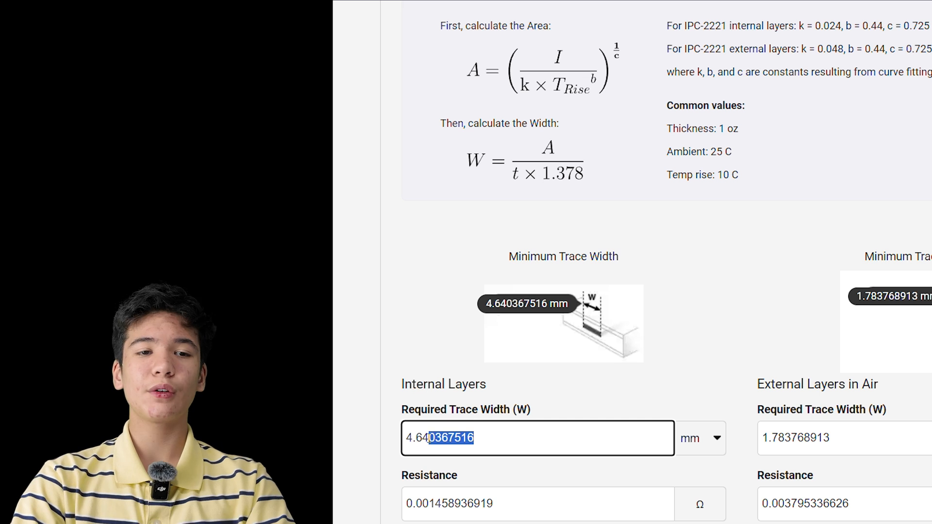
scroll(up, 3)
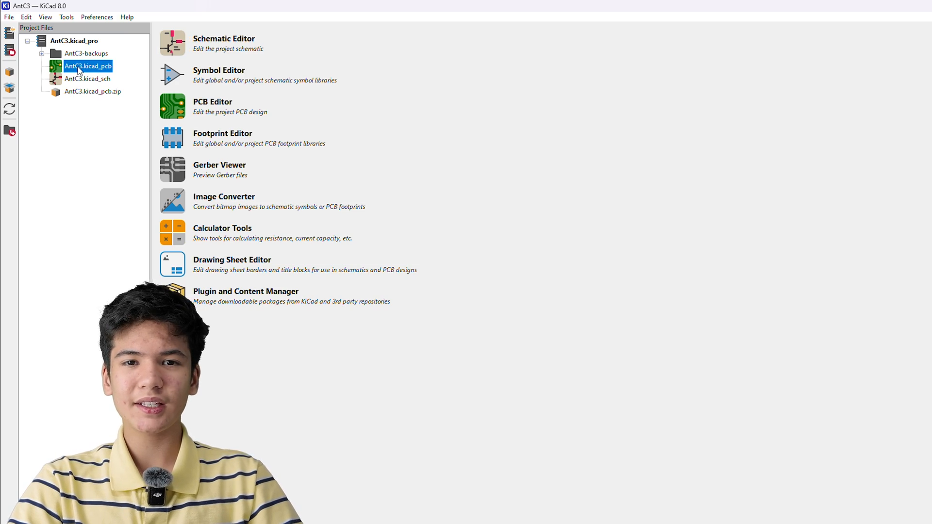
Step: Open AntC3.kicad_pcb in the PCB Editor and look over the routed board
double_click(88, 66)
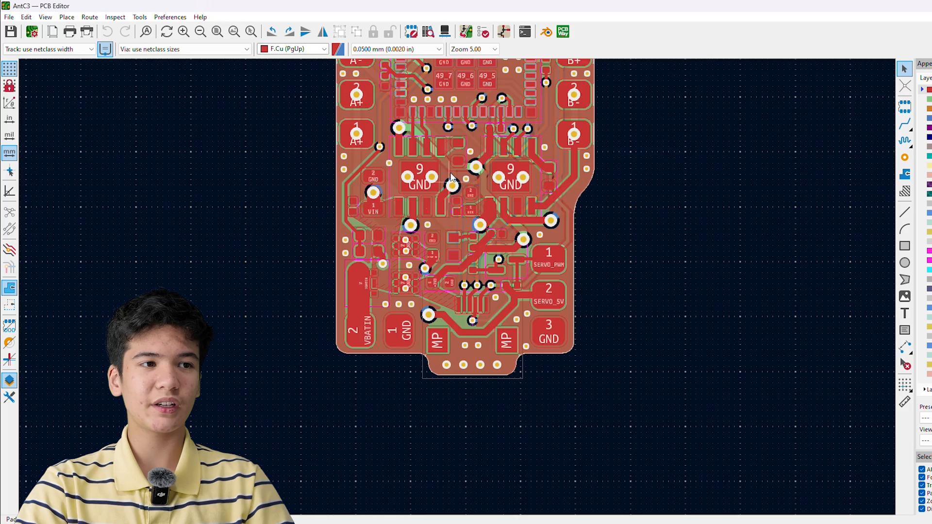
scroll(up, 3)
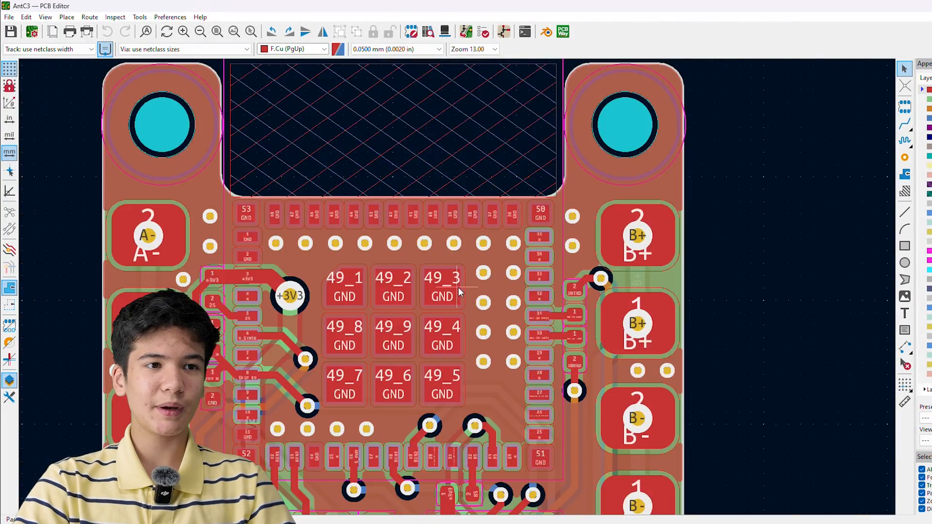
scroll(down, 3)
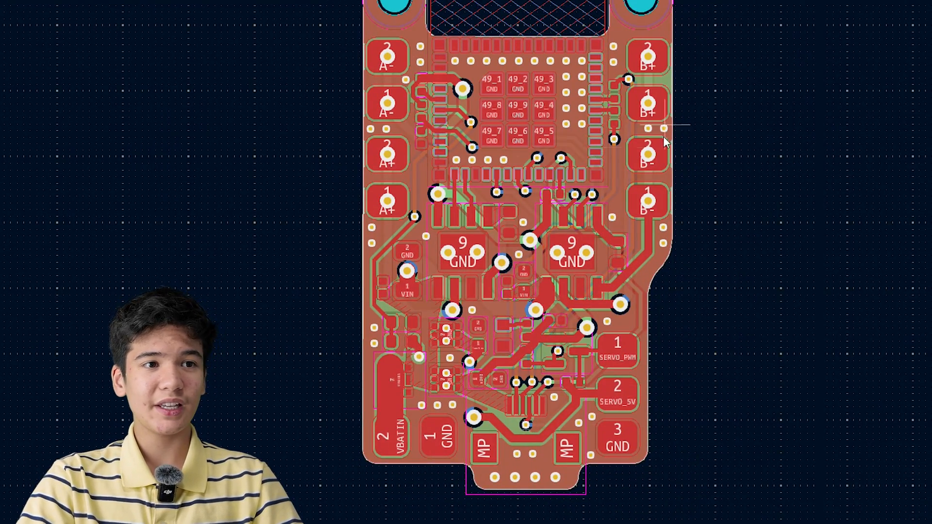
mouse_move(449, 348)
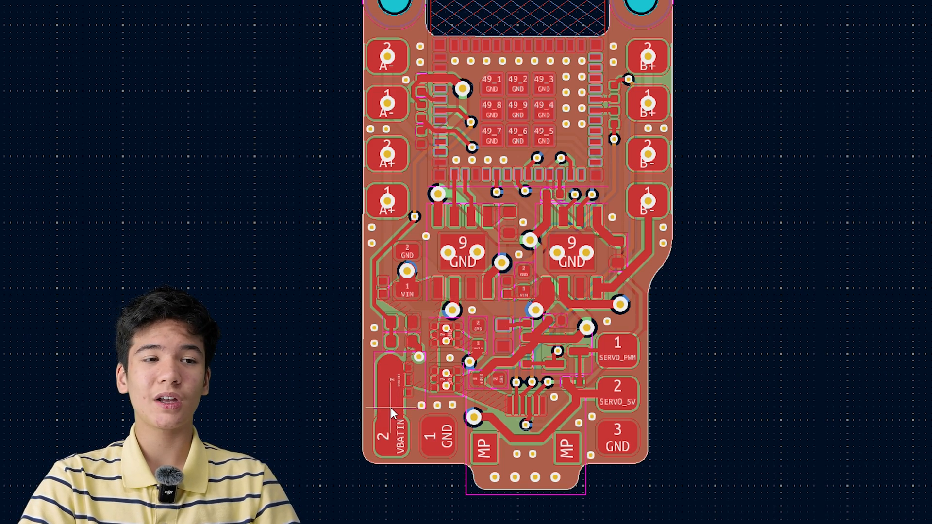
scroll(up, 3)
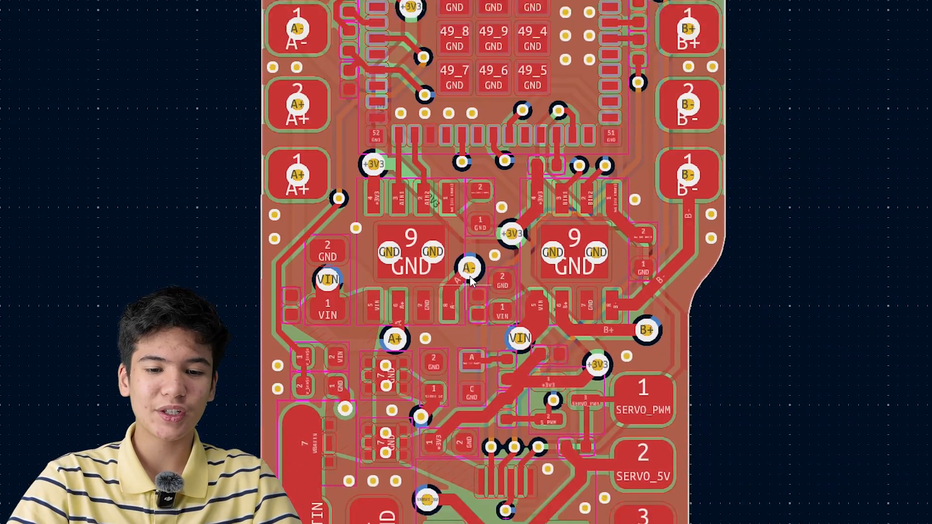
Step: Zoom into the motor driver area to show the wide A/B motor and VIN traces on B.Cu
scroll(down, 3)
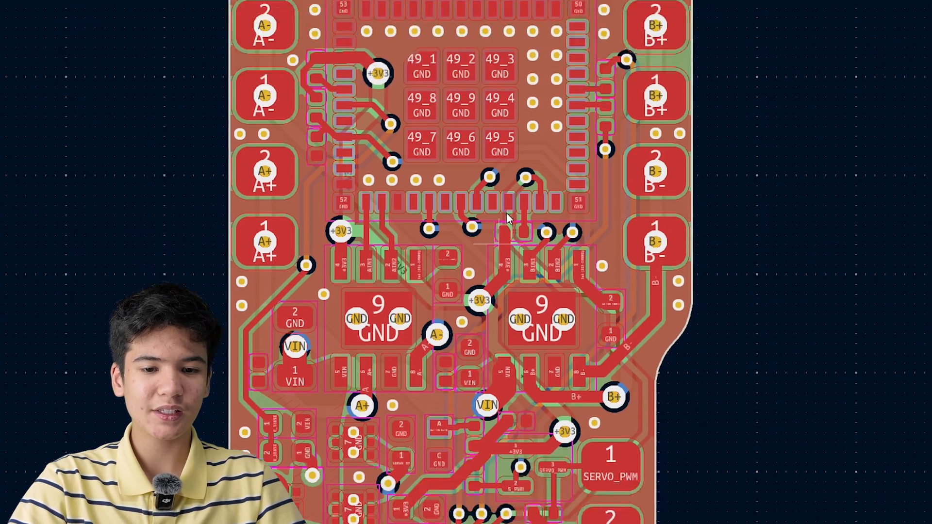
scroll(down, 3)
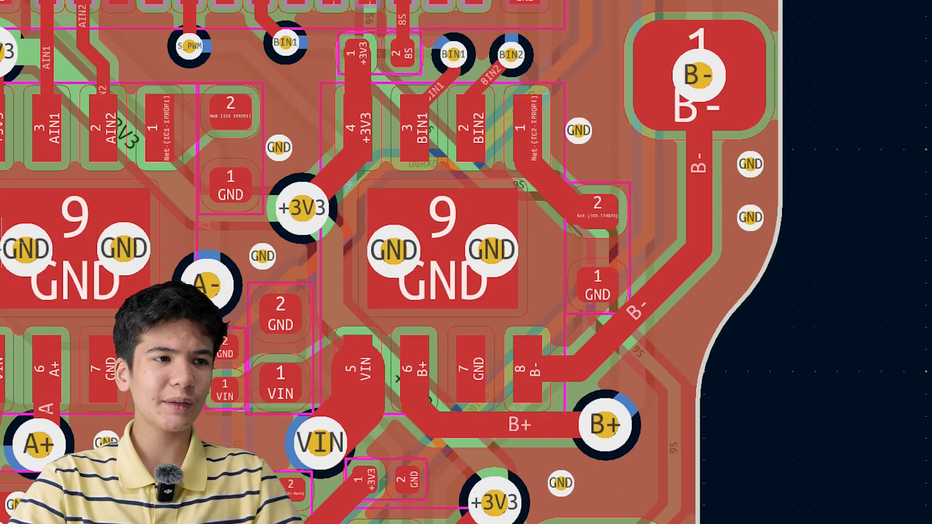
scroll(down, 3)
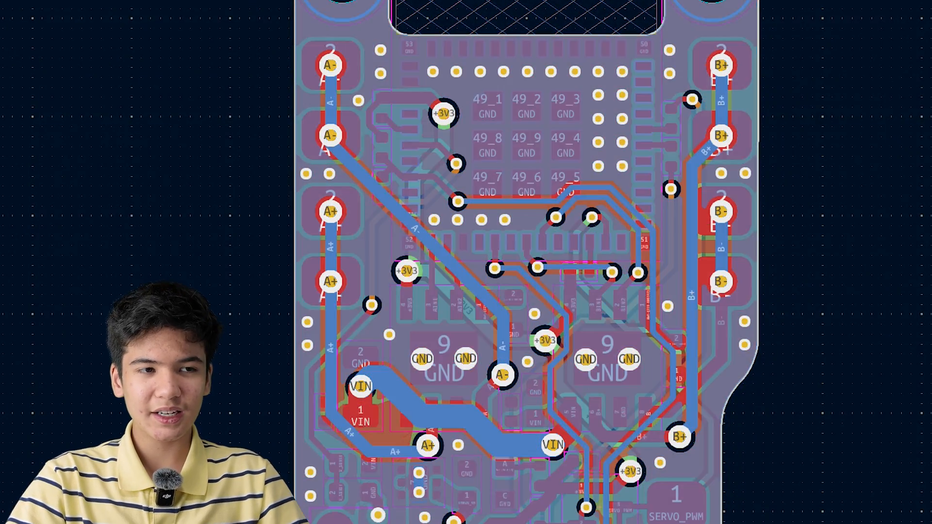
Step: Zoom around the ESP32 footprint on the front copper before heading to pcbway.com
scroll(up, 3)
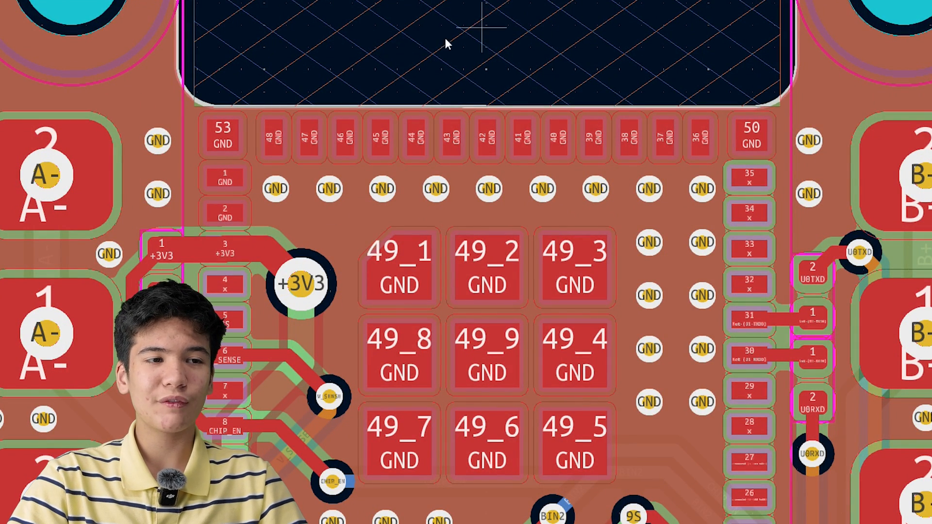
scroll(down, 3)
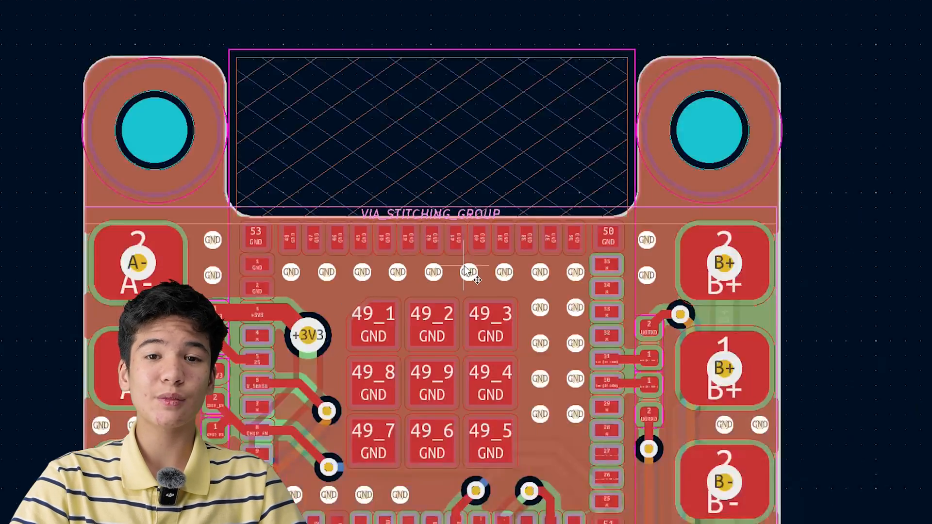
scroll(down, 3)
text(pcb)
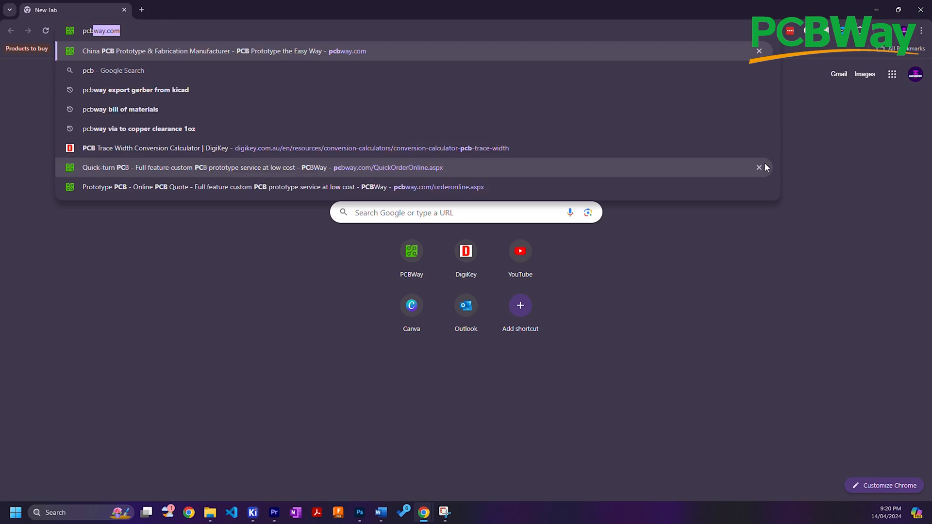
Step: Load PCBWay's quick-order page and scroll the quote for the 2-layer 80 x 87.2 mm board
key(Return)
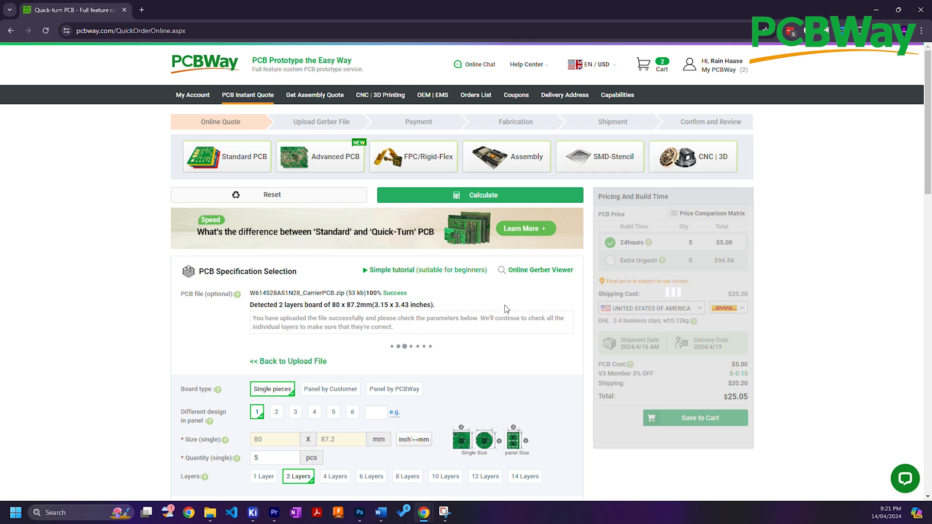
scroll(down, 3)
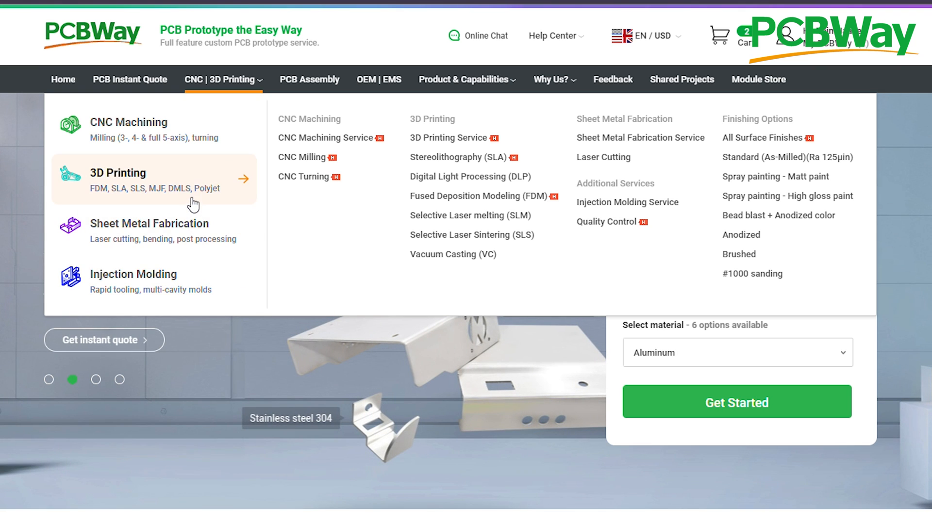
mouse_move(185, 239)
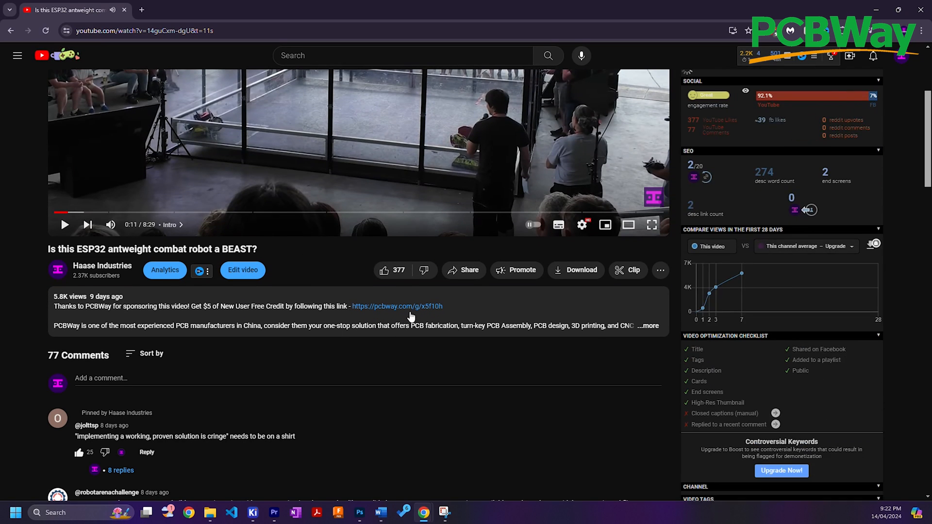
Step: Follow the pcbway.com/g sponsor link in the description to reach the PCBWay homepage
scroll(up, 3)
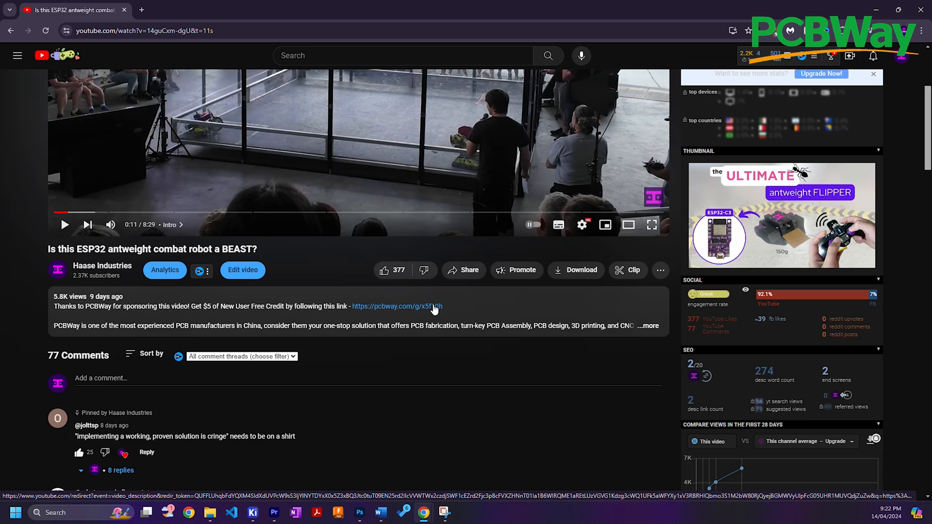
click(396, 306)
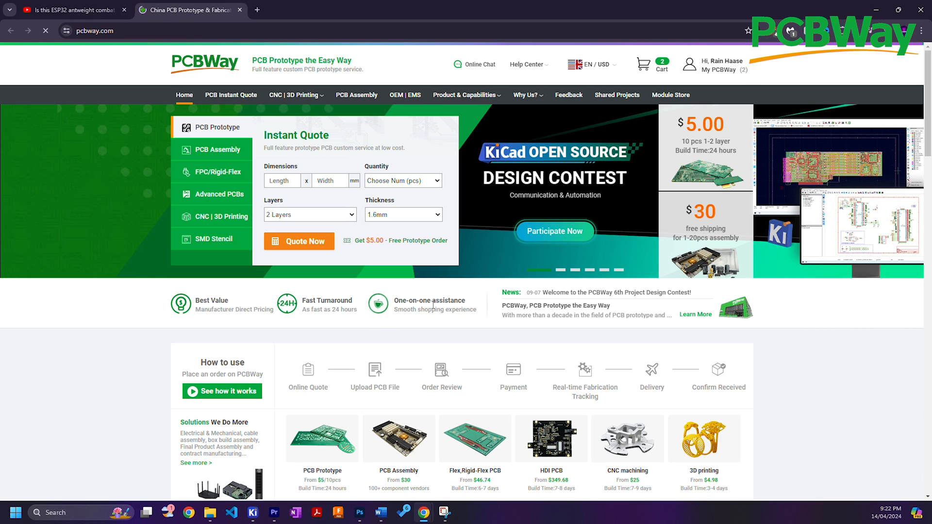